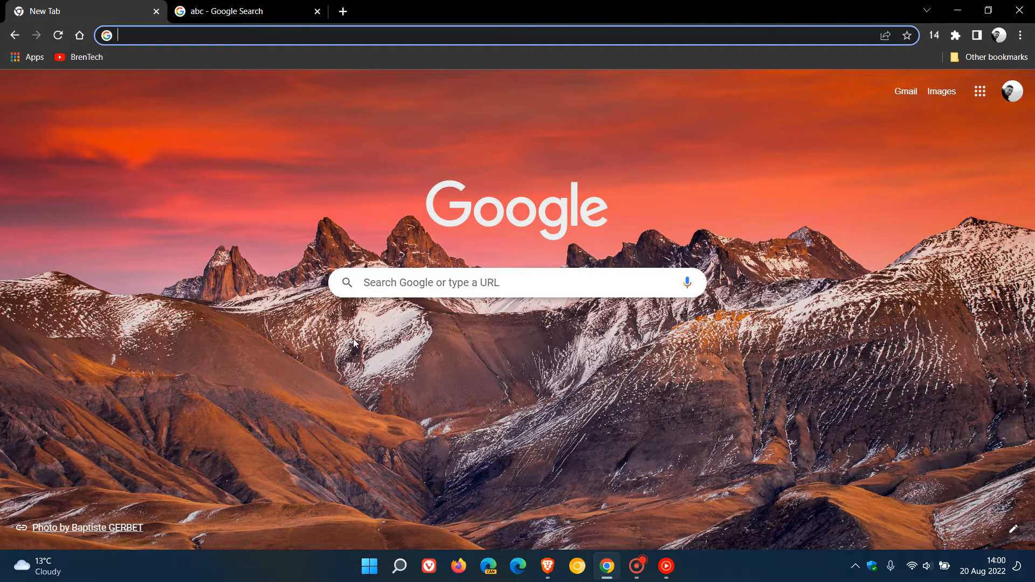
mouse_move(781, 322)
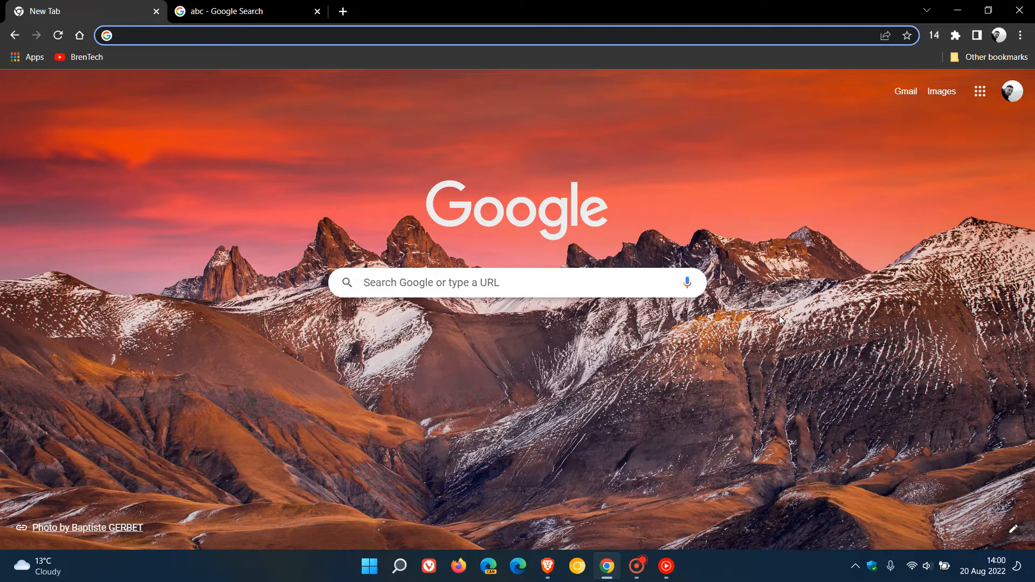
mouse_move(775, 220)
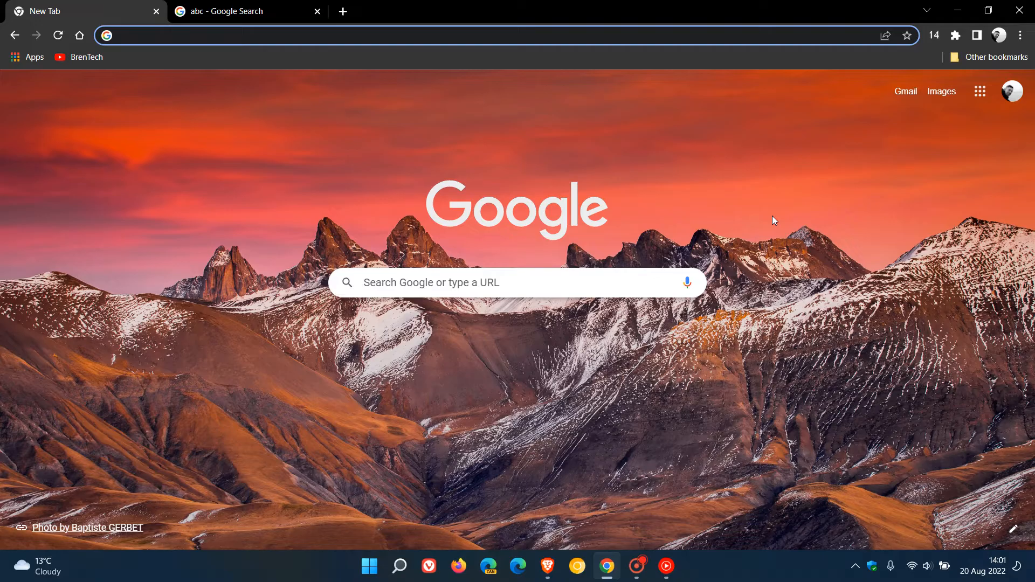
Step: Switch to the 'abc - Google Search' tab with its image results
left_click(264, 34)
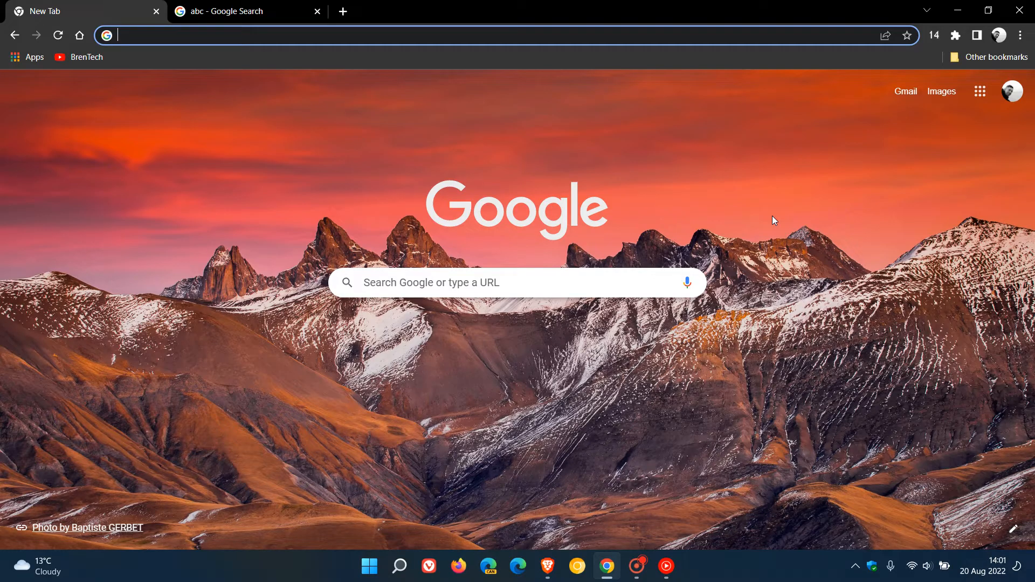
mouse_move(778, 217)
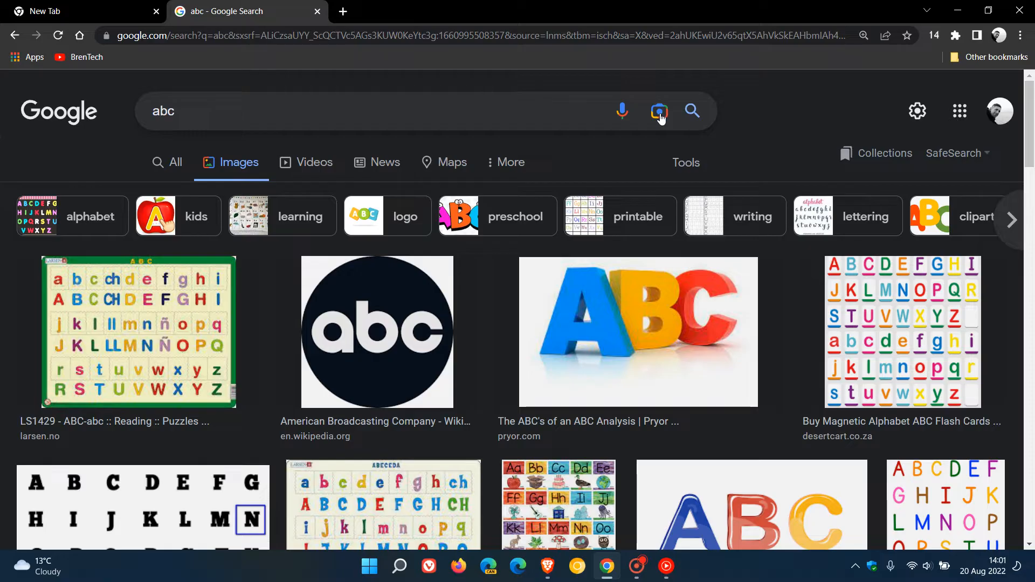
left_click(659, 111)
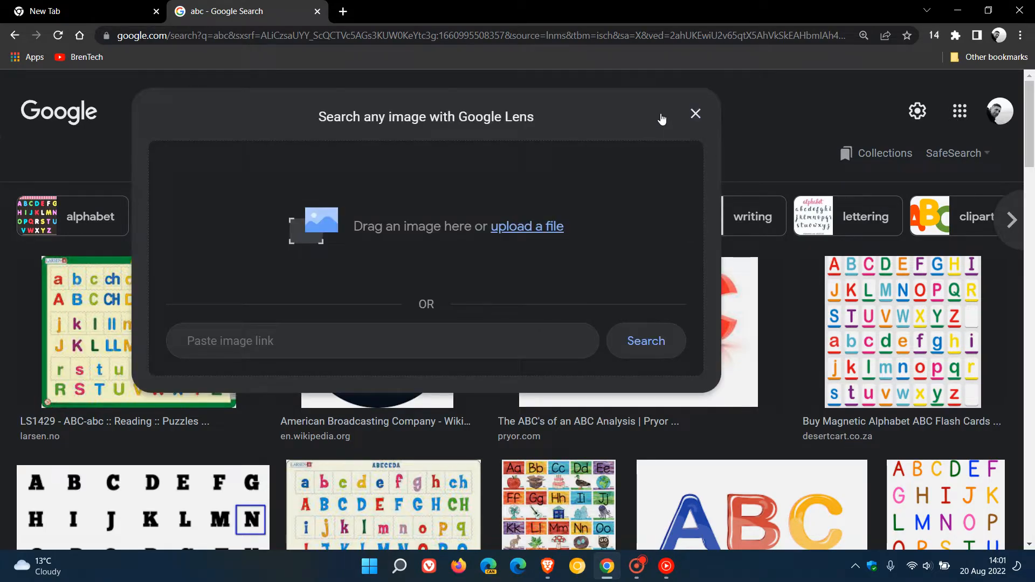
mouse_move(503, 201)
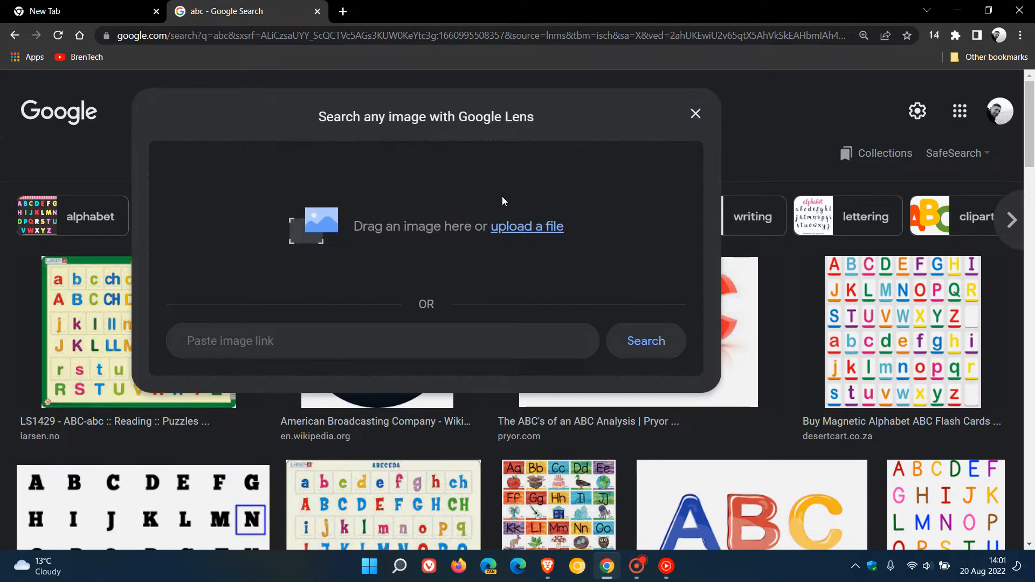
mouse_move(454, 293)
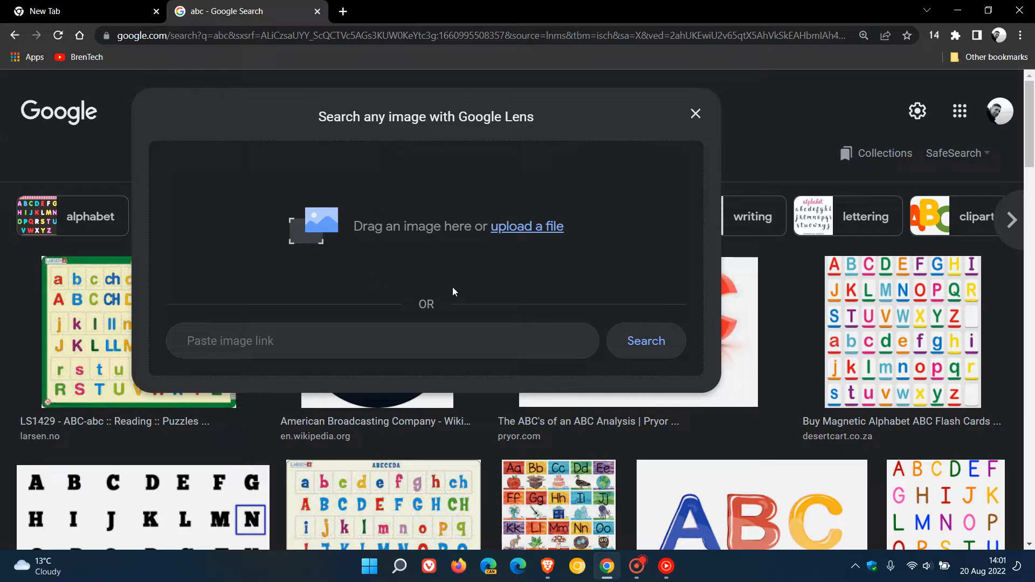
mouse_move(529, 284)
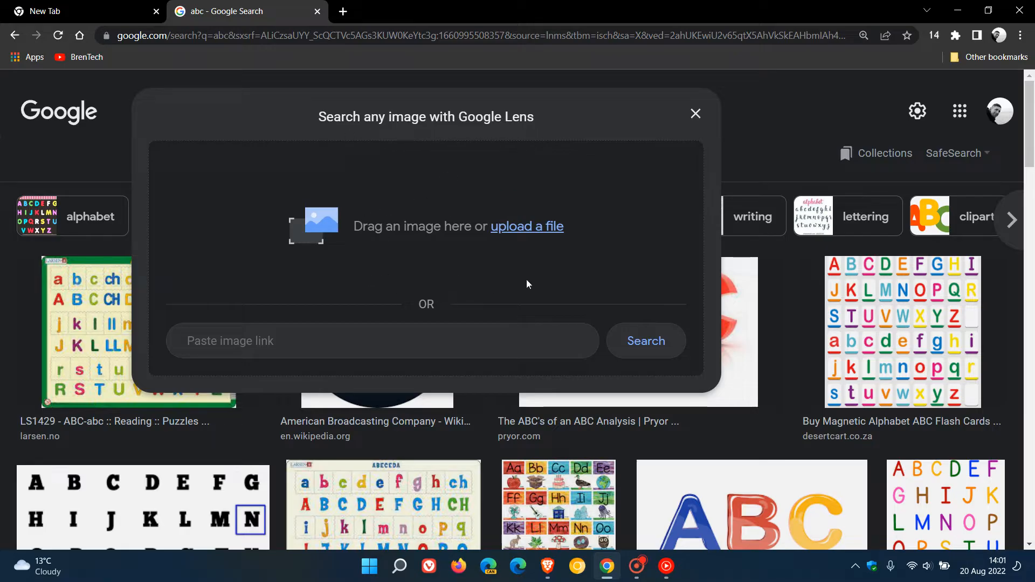
mouse_move(603, 257)
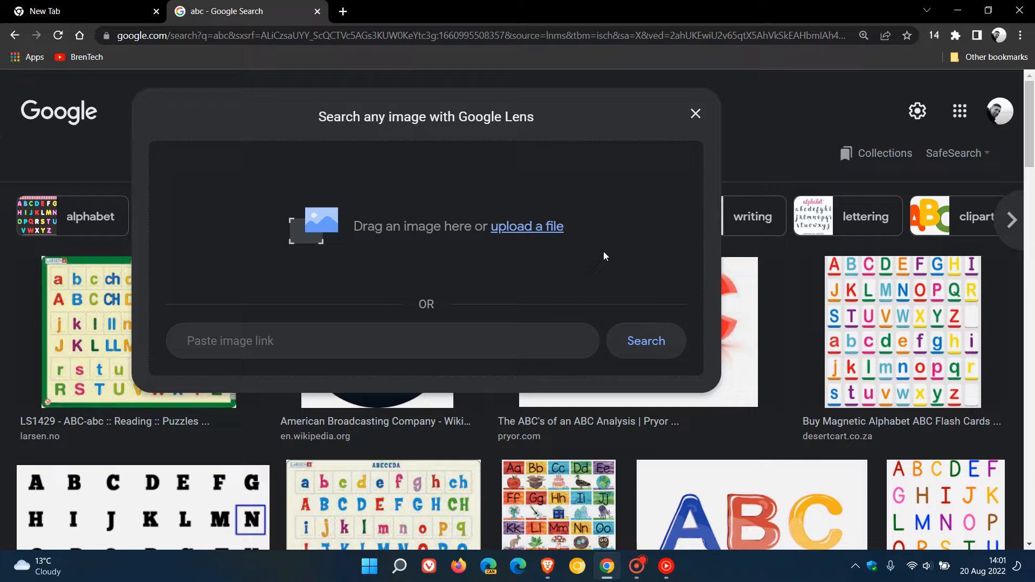
left_click(695, 113)
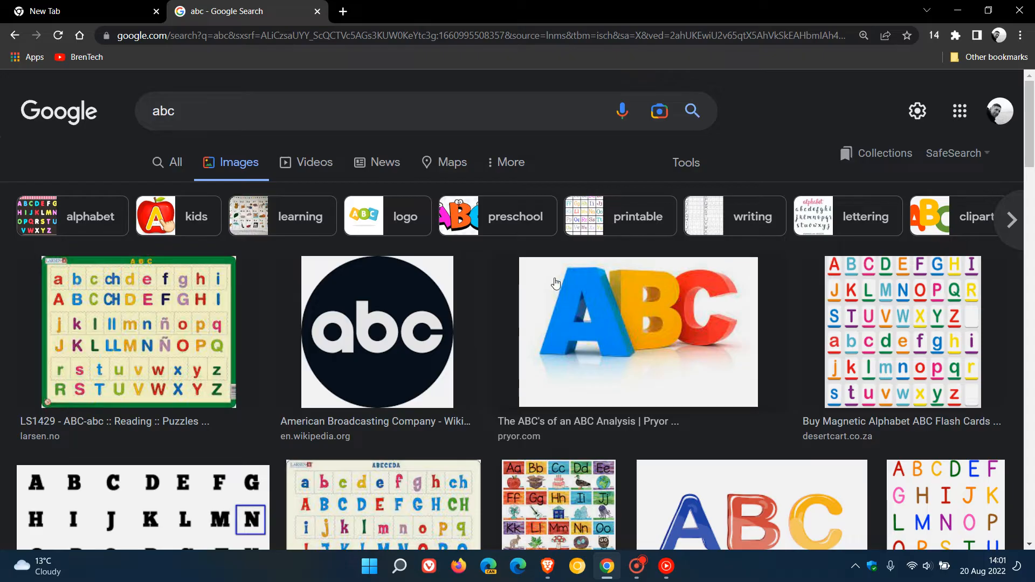
right_click(554, 283)
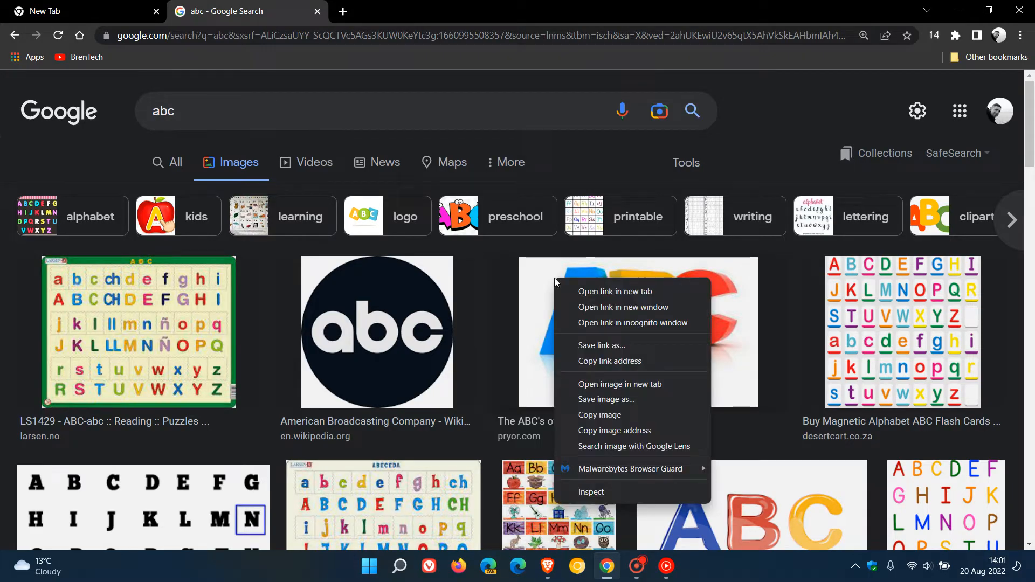
mouse_move(597, 454)
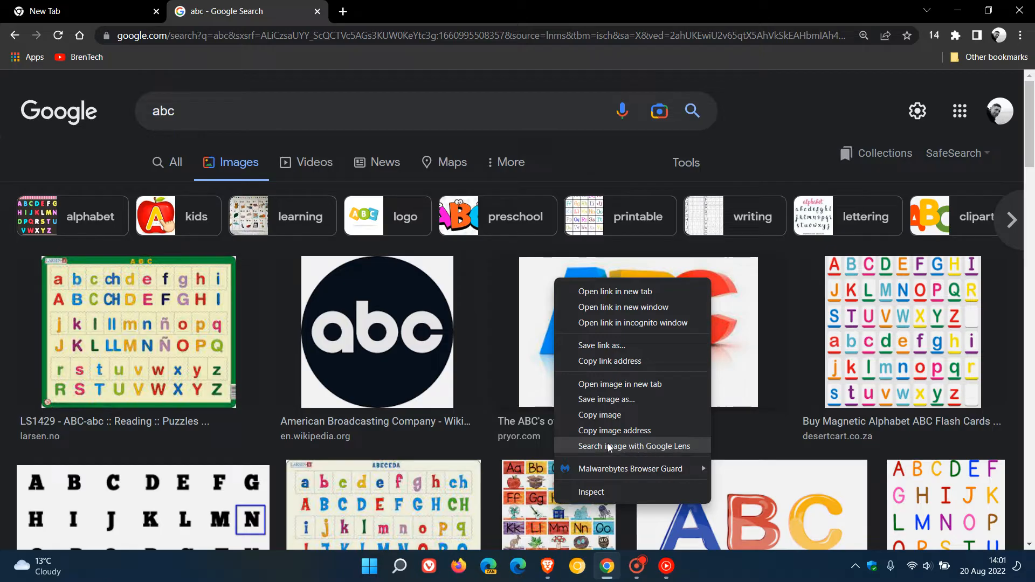
mouse_move(614, 455)
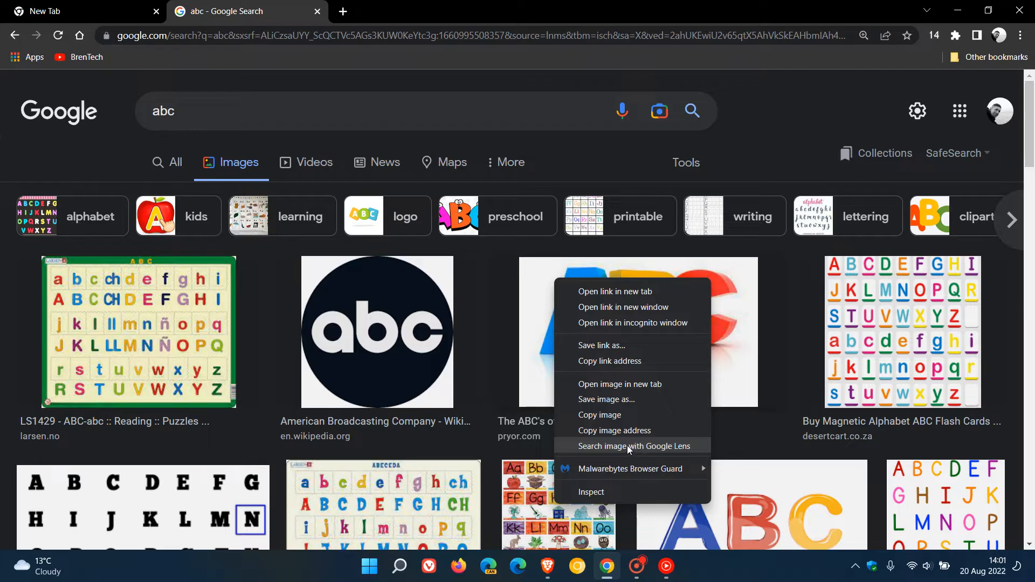
left_click(634, 445)
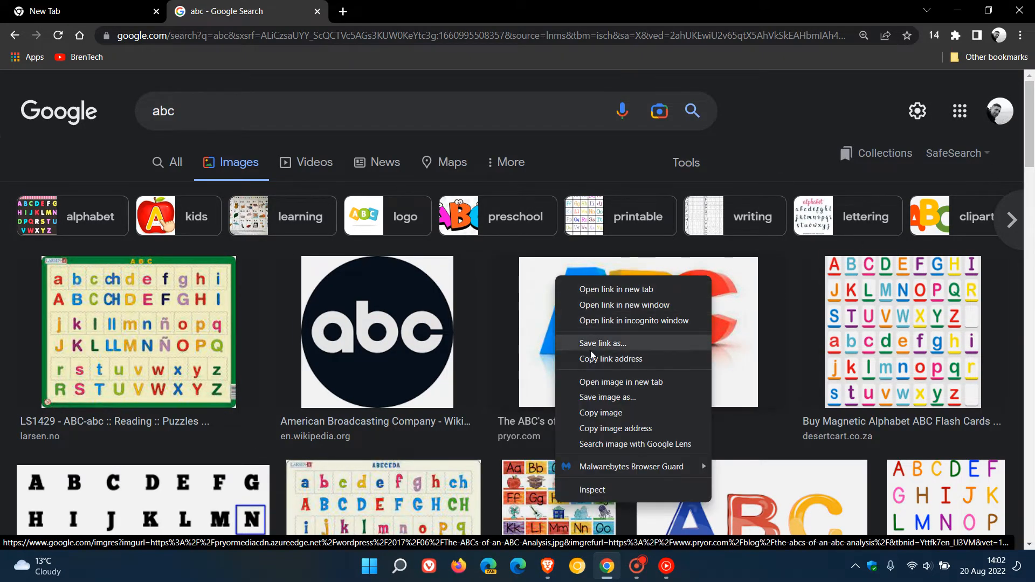
mouse_move(610, 443)
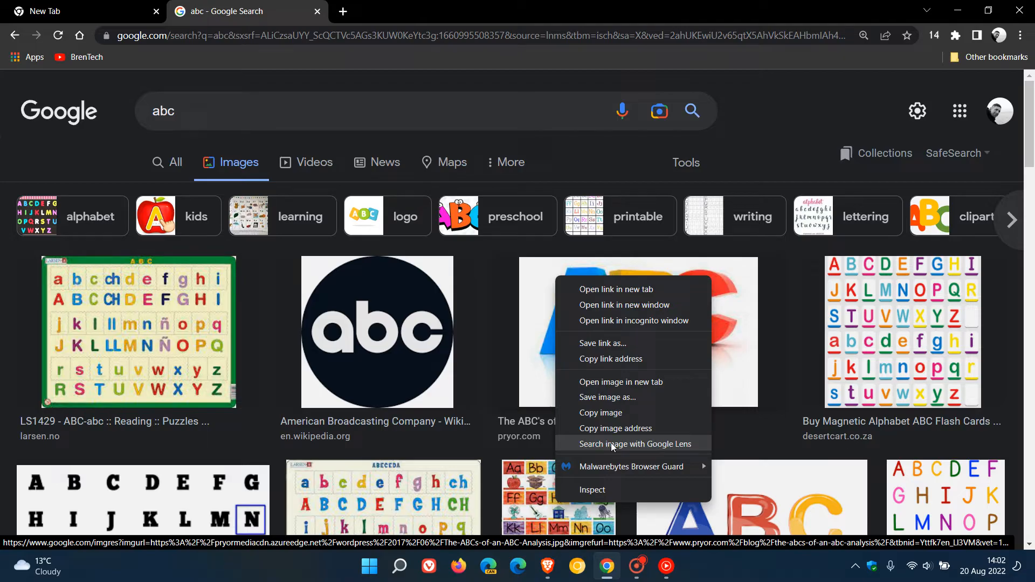
mouse_move(639, 450)
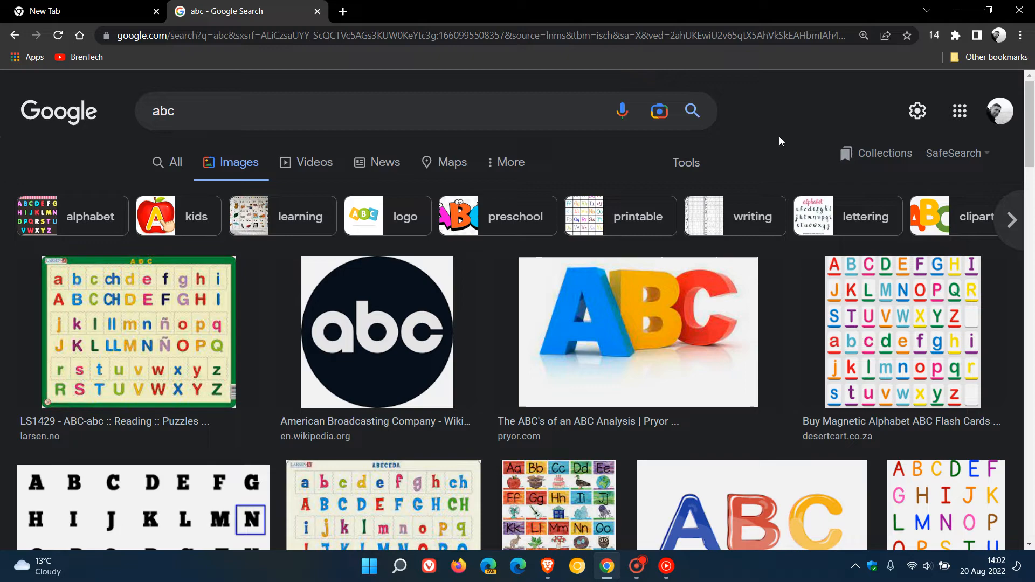
Step: Go to chrome://flags from the New Tab page's address bar
left_click(79, 10)
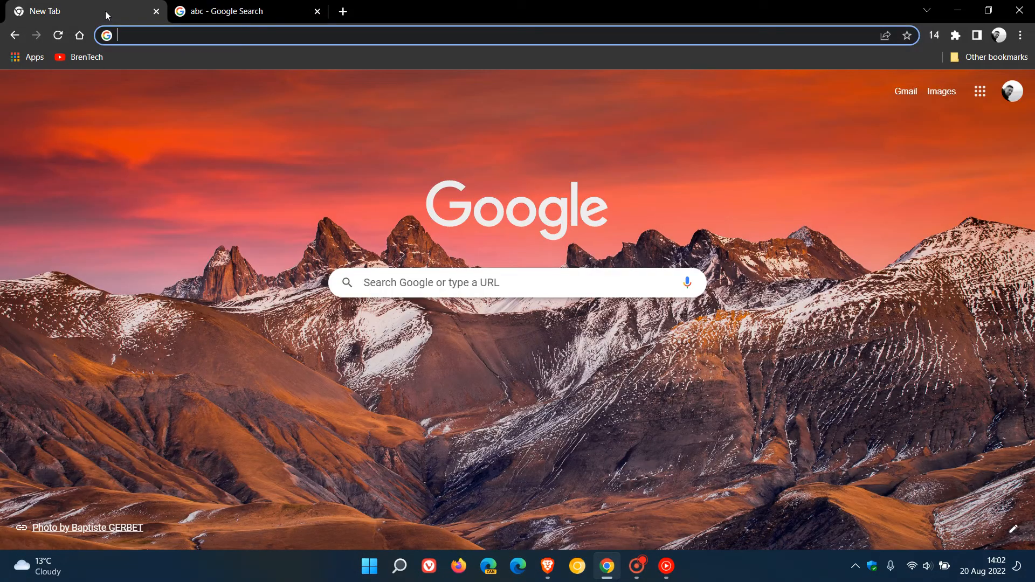
mouse_move(808, 288)
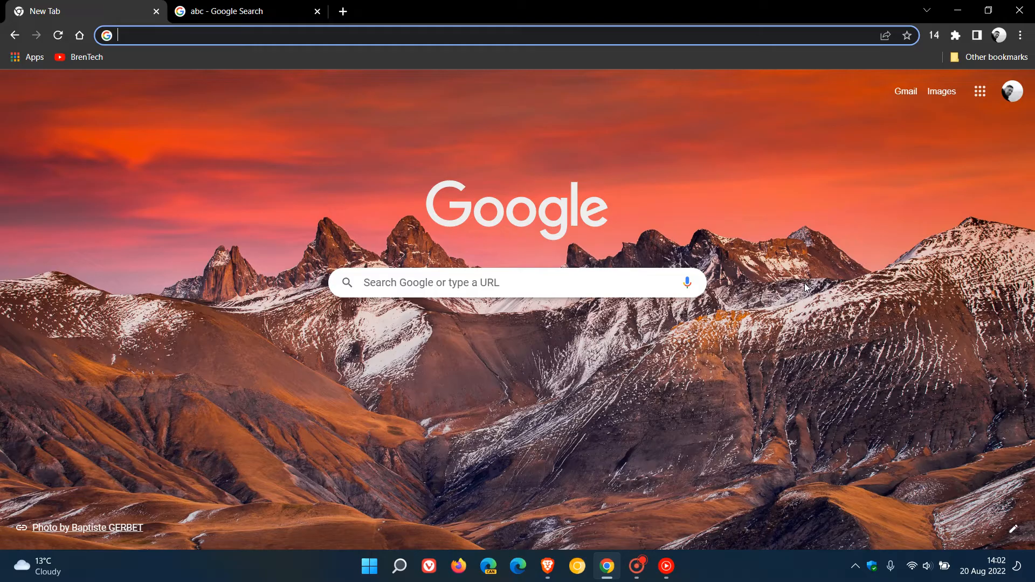
mouse_move(780, 205)
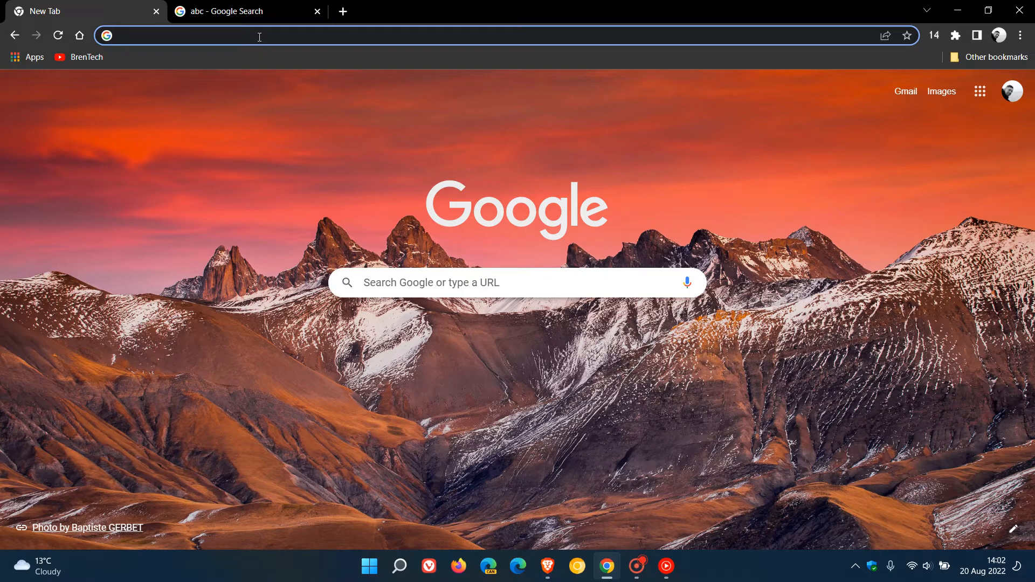
left_click(259, 36)
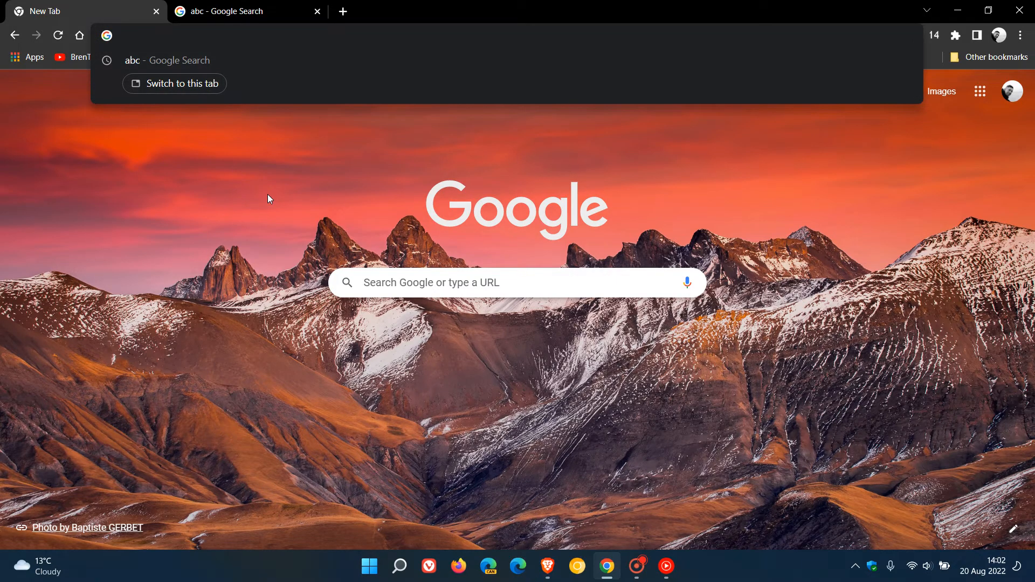
type("cf")
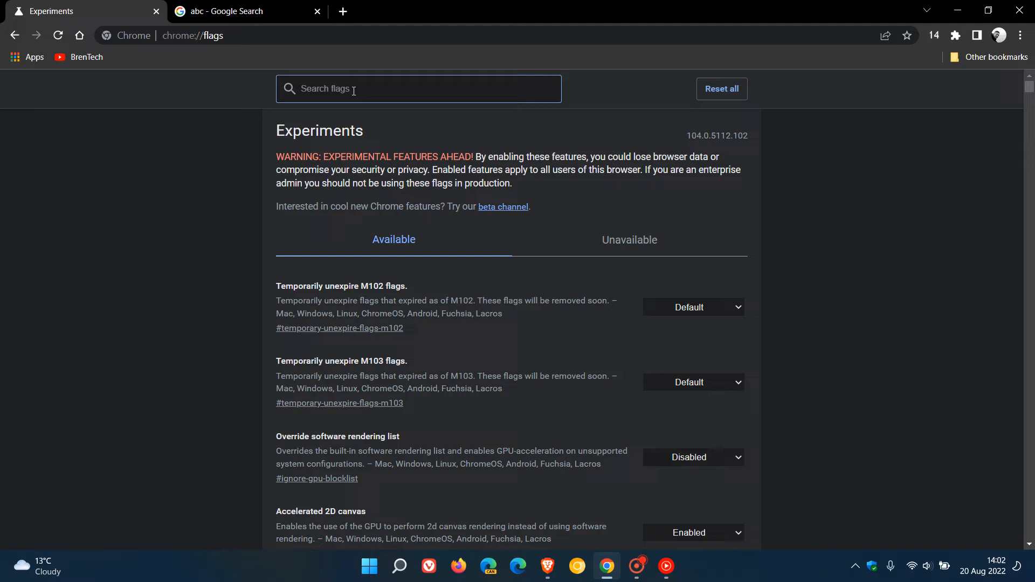
Step: Set the enable-lens-standalone flag to Disabled, relaunch Chrome, and return to the abc results
type("enable-lens-standalone")
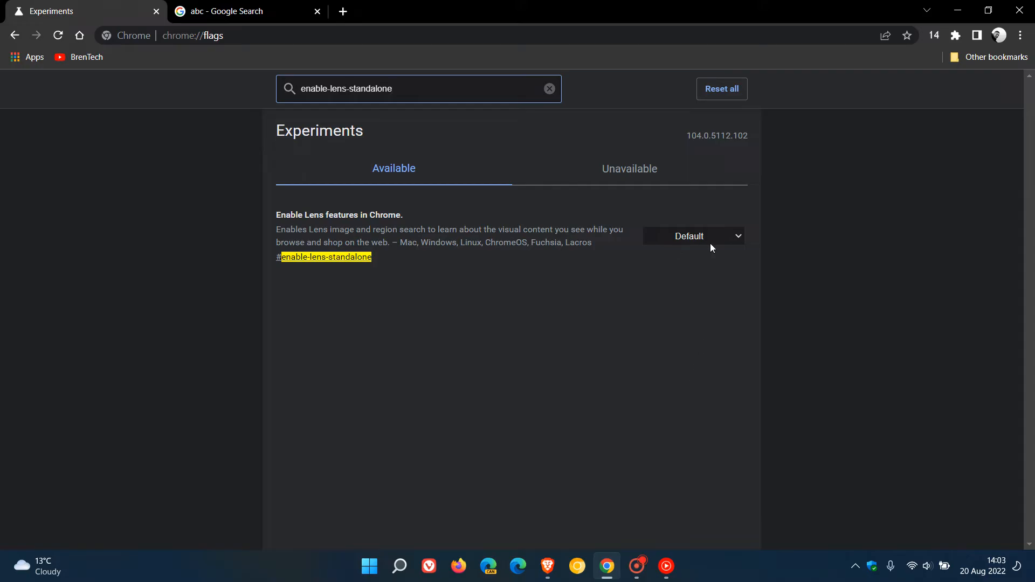
mouse_move(693, 239)
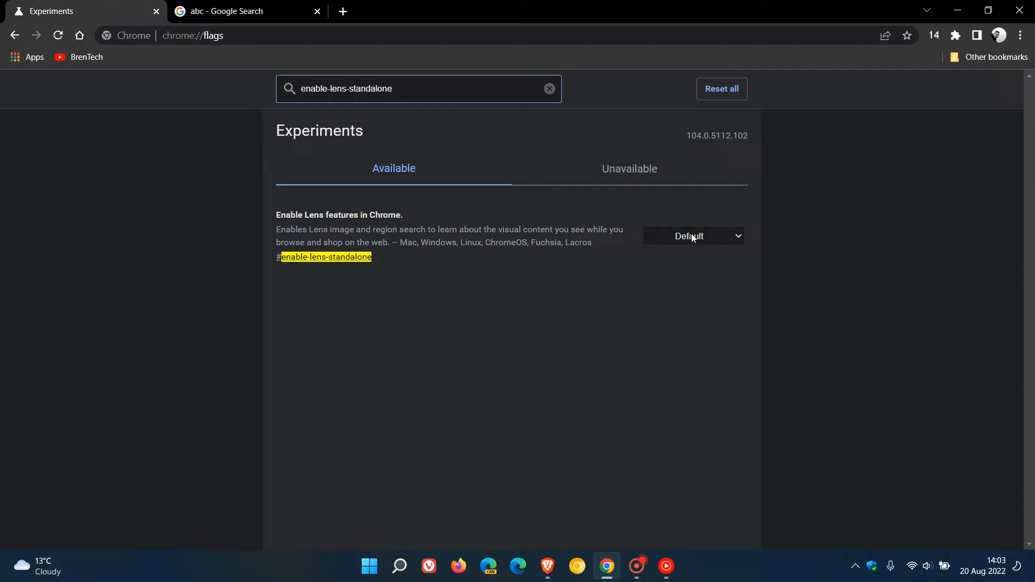
left_click(692, 236)
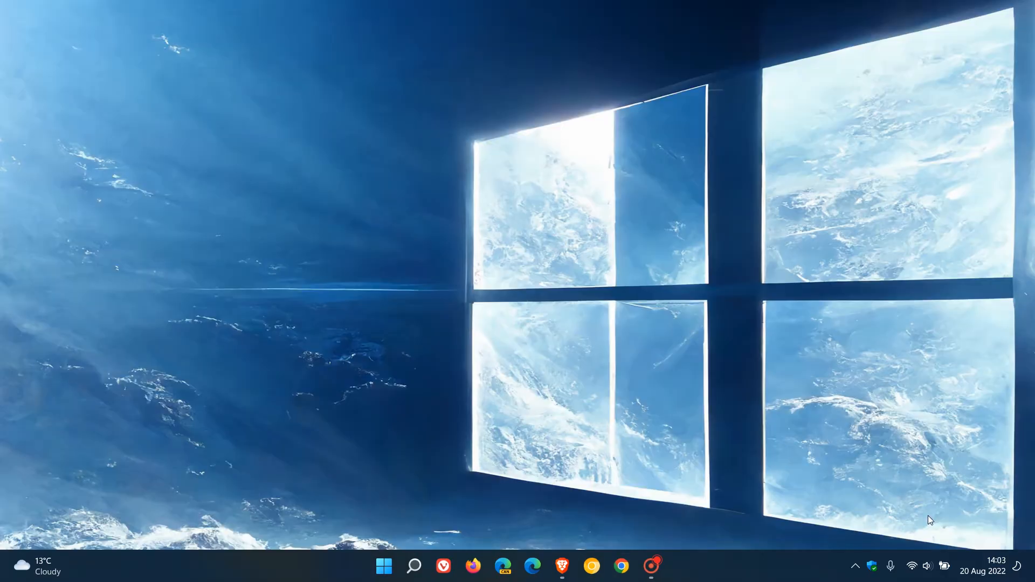
left_click(620, 566)
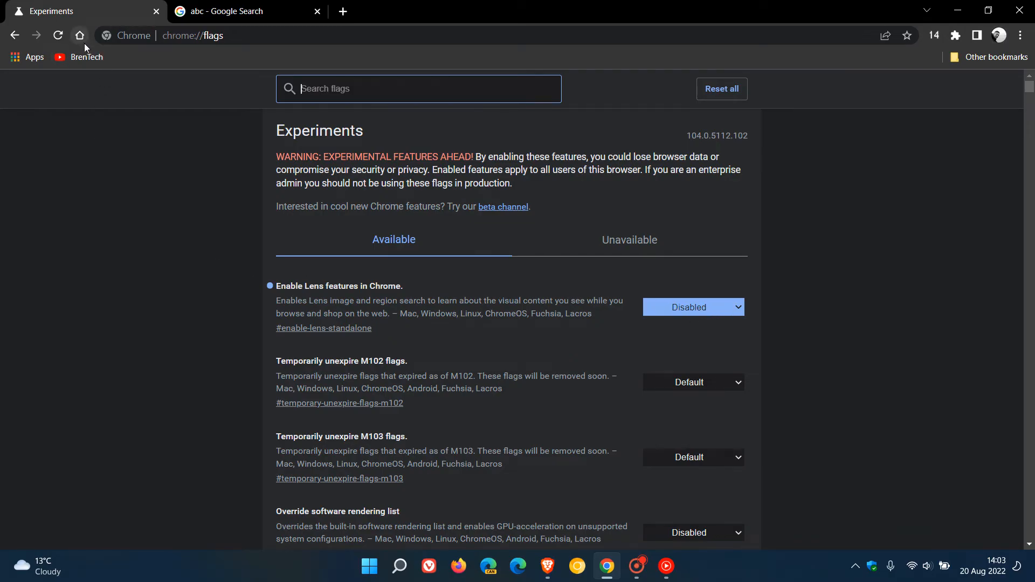
left_click(245, 11)
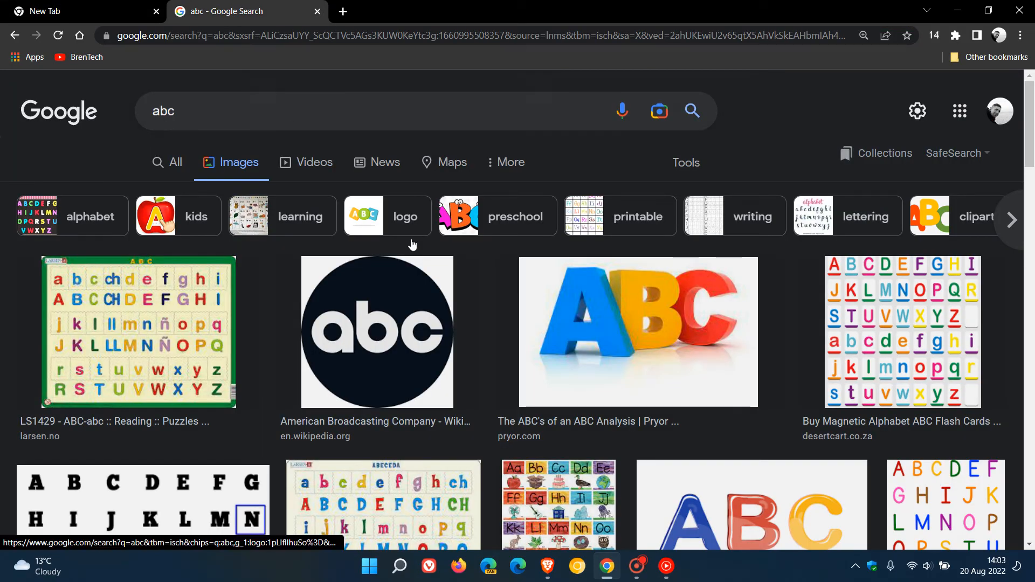
Step: Run 'Search Google for image' on the colourful 3D ABC picture
right_click(638, 332)
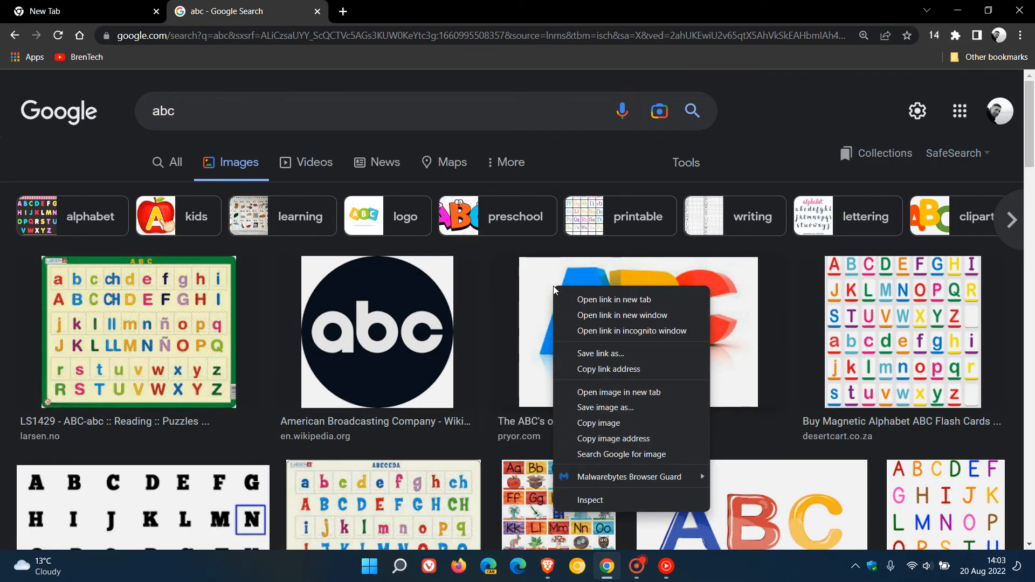
mouse_move(628, 454)
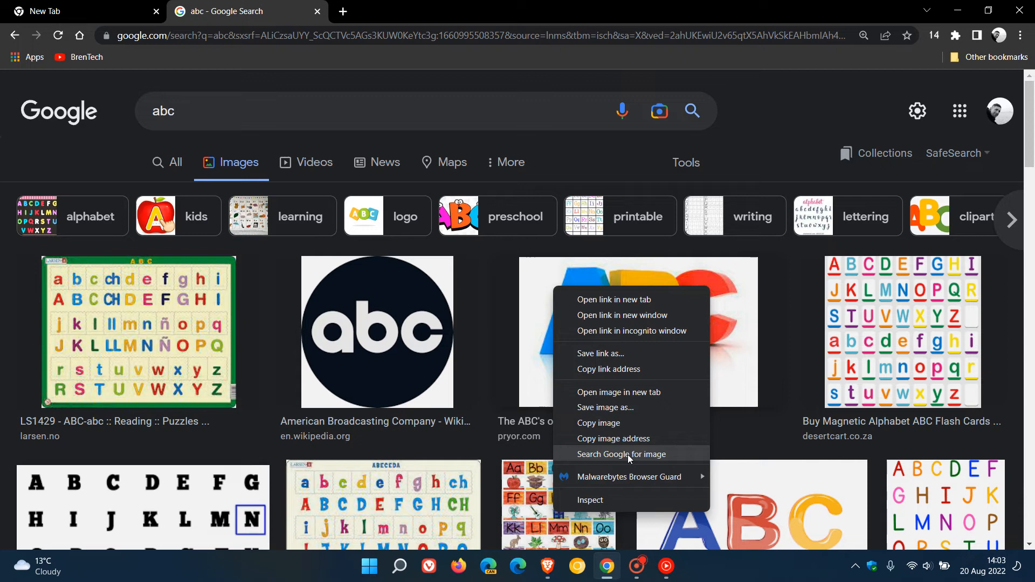
mouse_move(654, 459)
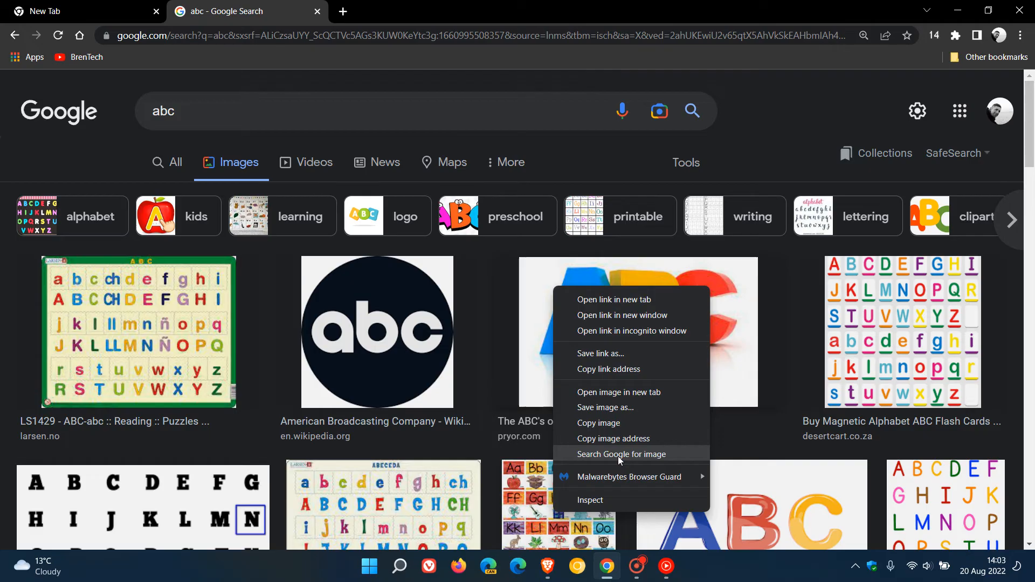
mouse_move(620, 460)
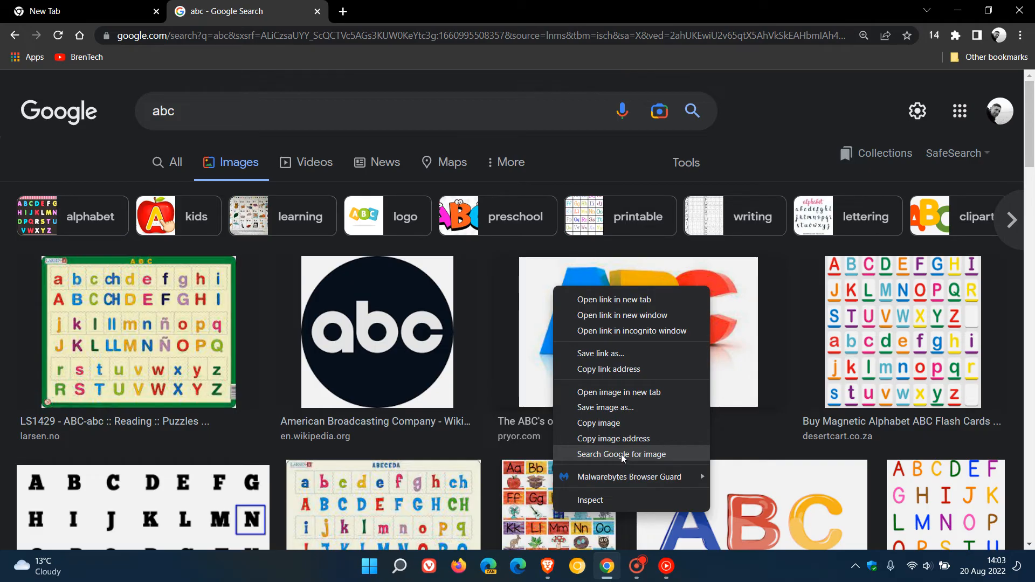
left_click(620, 454)
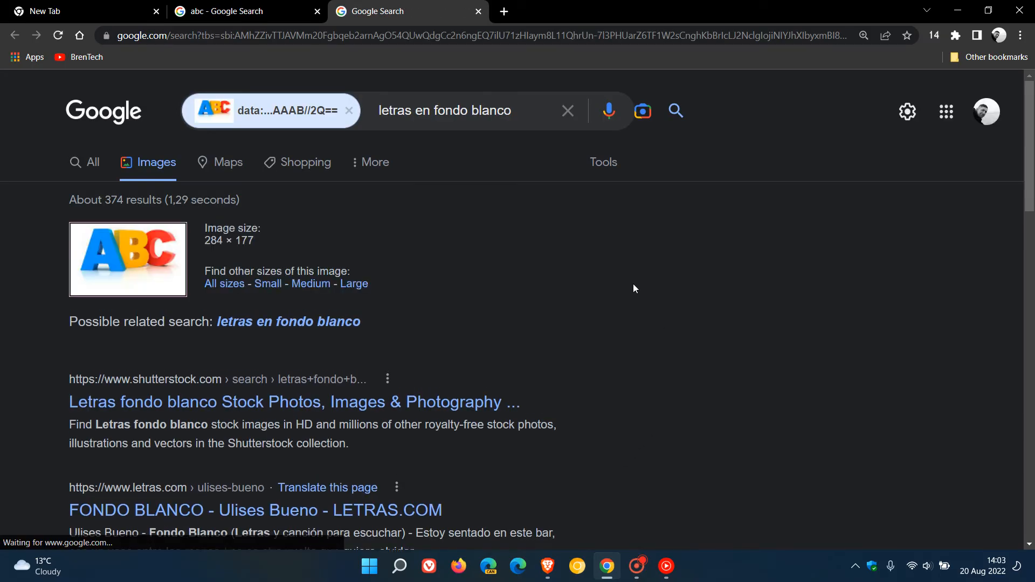
mouse_move(694, 302)
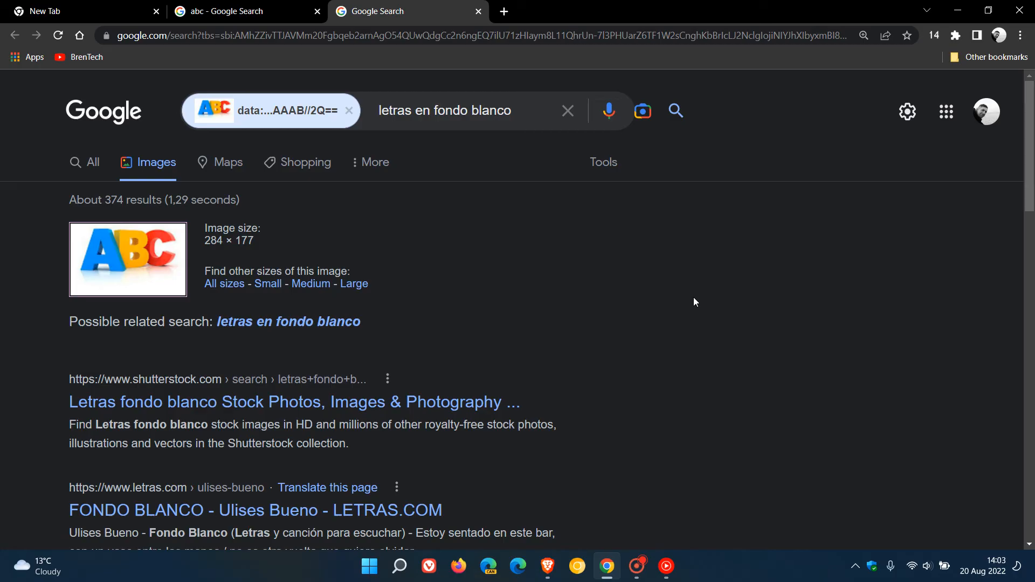
mouse_move(691, 304)
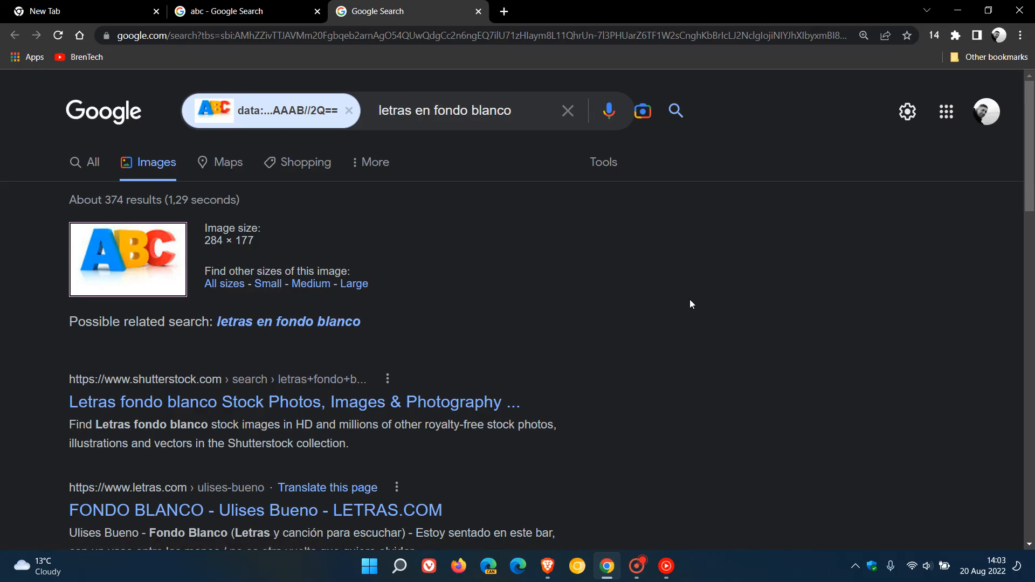
mouse_move(661, 312)
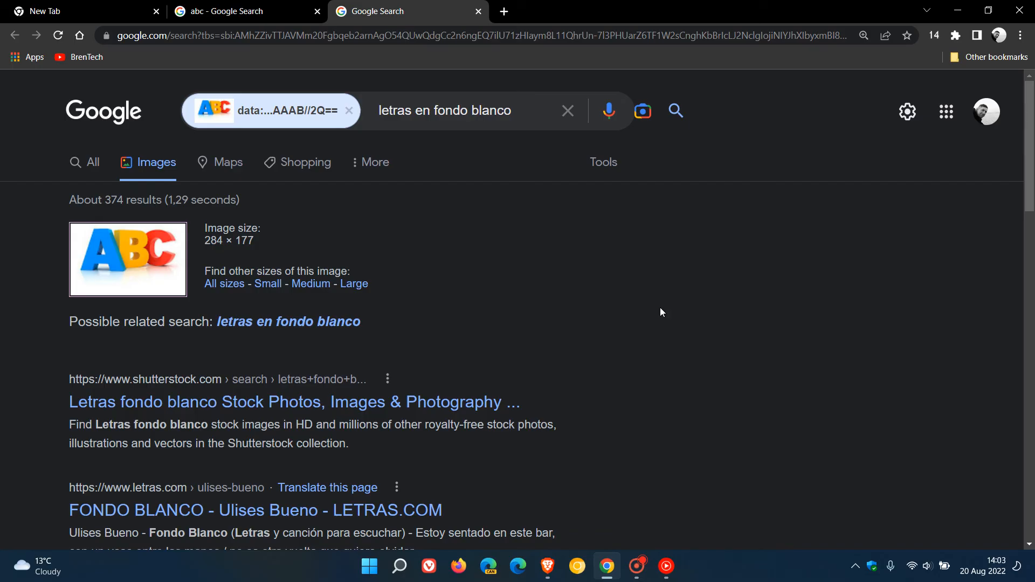
Step: Scroll down through the search-by-image results for the ABC picture
scroll("down", 3)
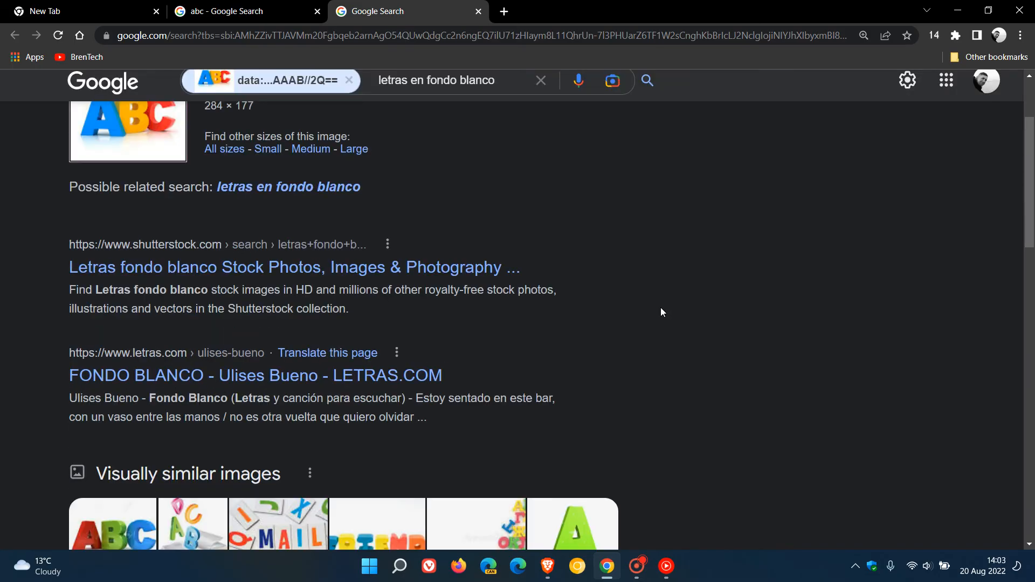
mouse_move(694, 295)
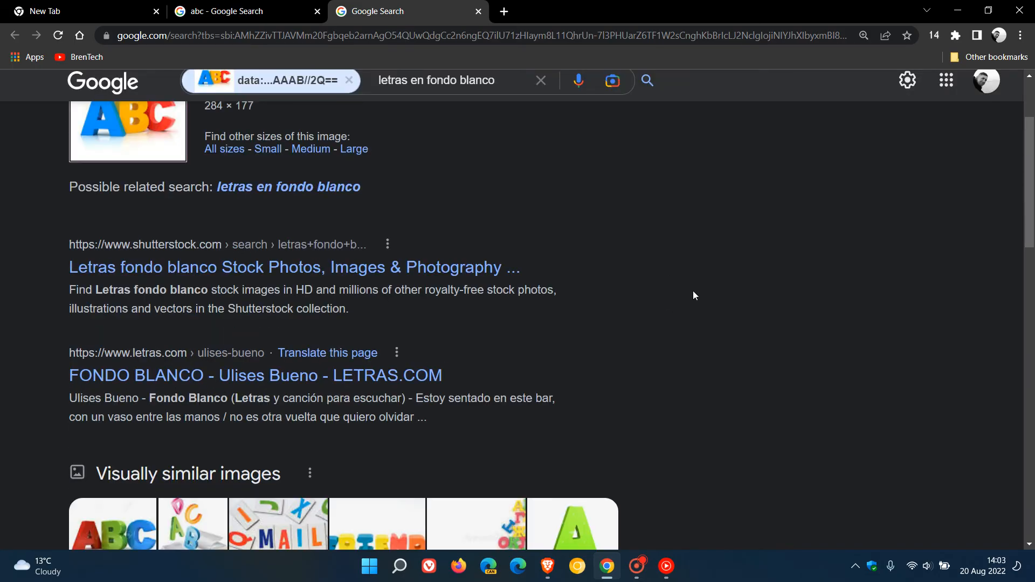
scroll("down", 3)
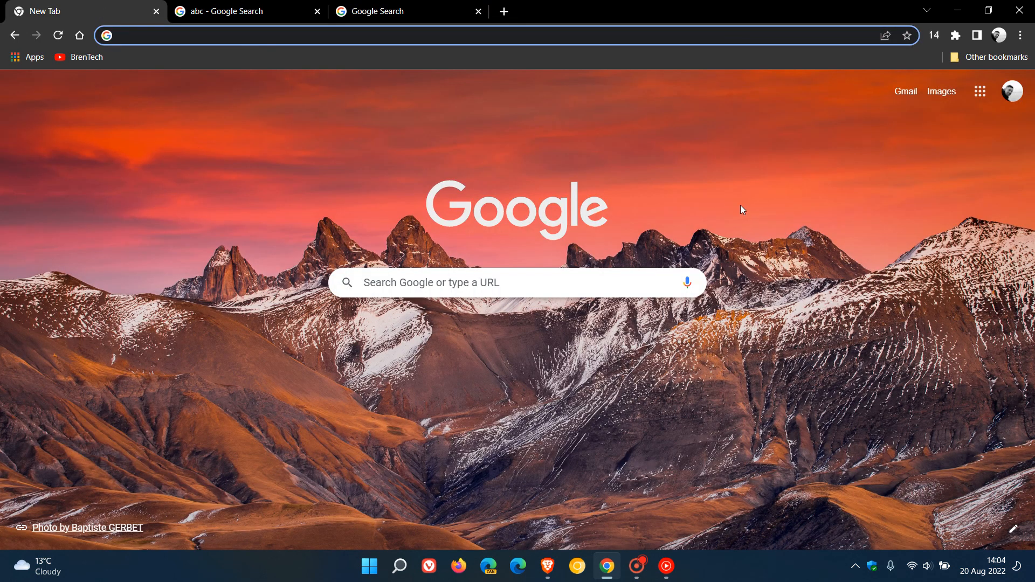
mouse_move(733, 209)
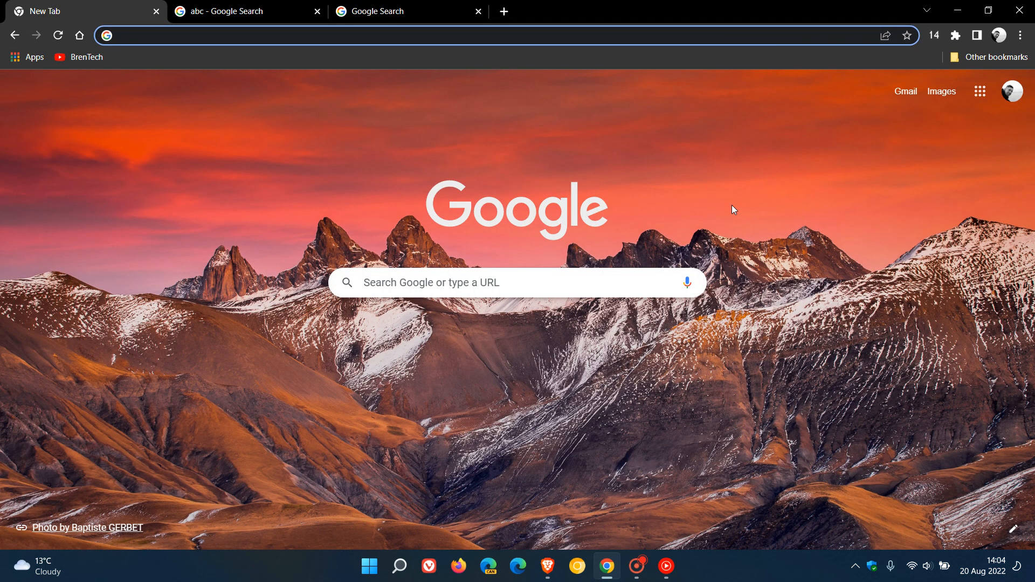
mouse_move(821, 293)
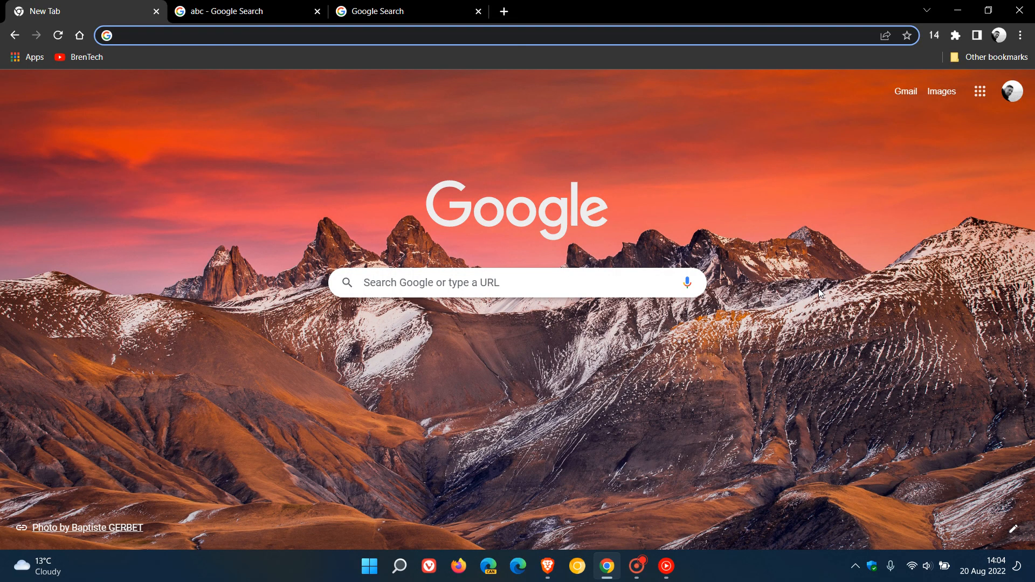